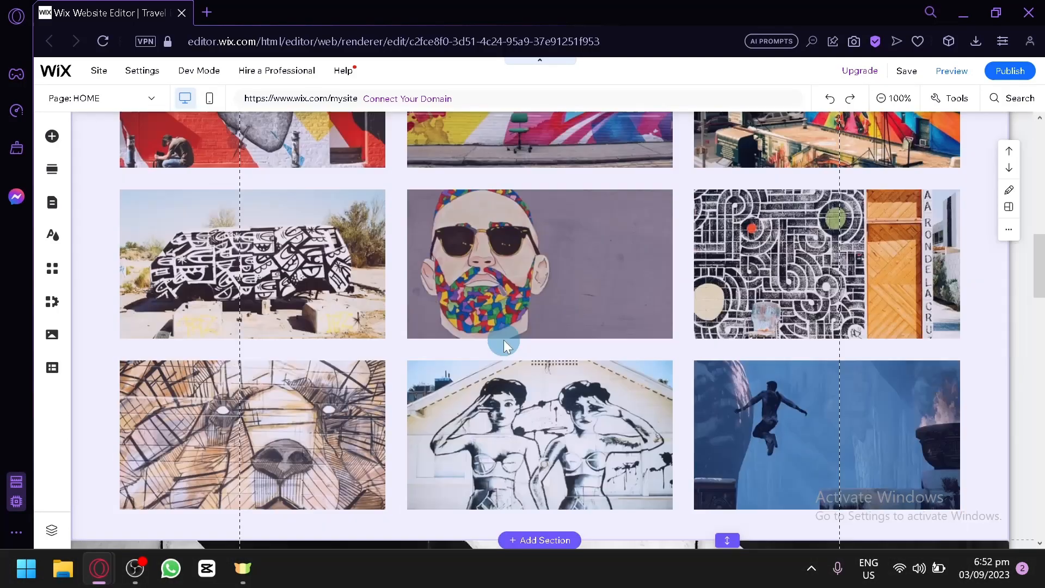
- Scroll down the page and select the existing contact section near the footer
{"action": "scroll", "scroll_direction": "down", "scroll_amount": 3}
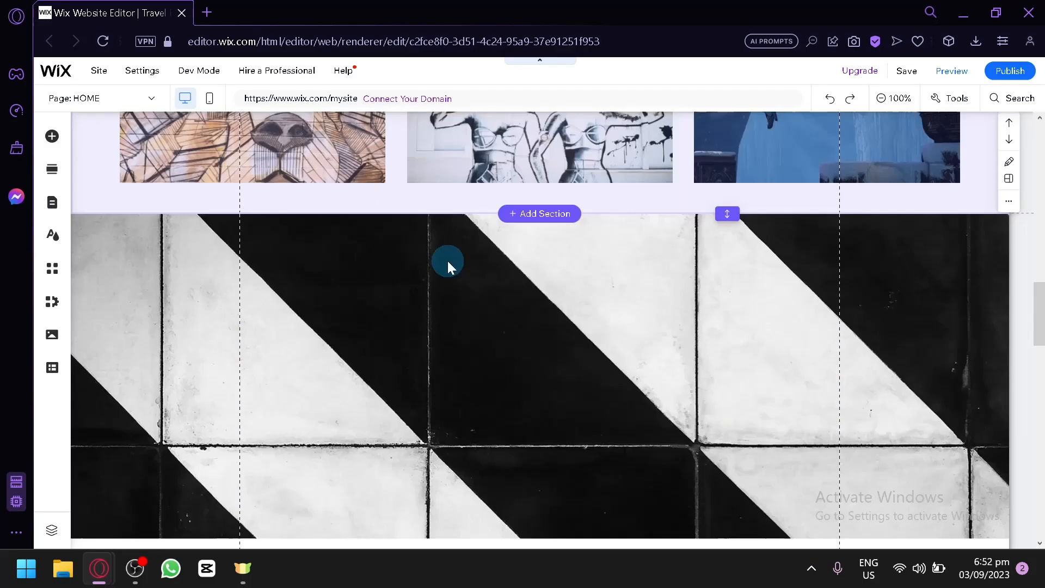
{"action": "scroll", "scroll_direction": "down", "scroll_amount": 3}
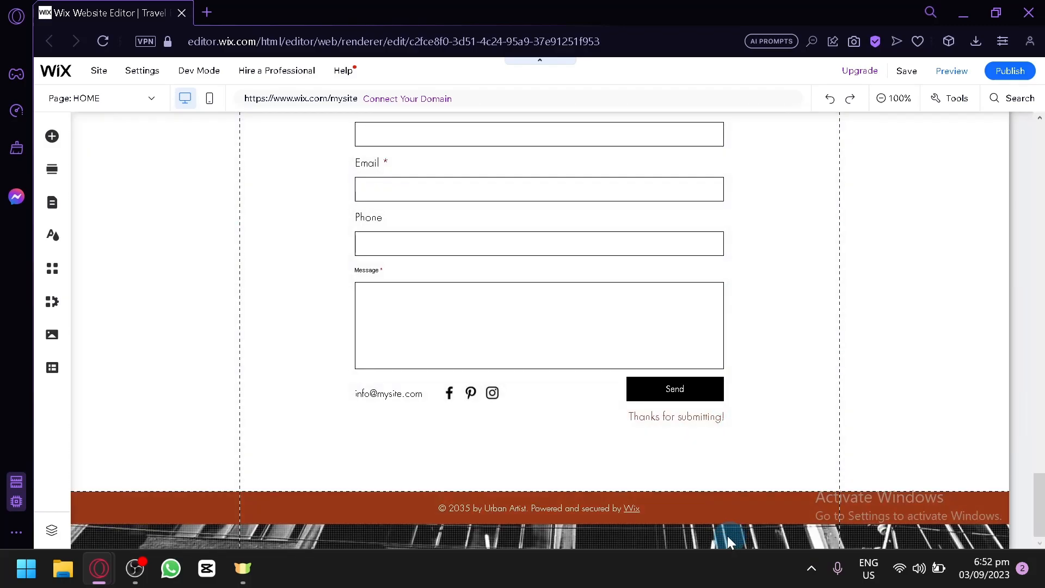
{"action": "left_click", "coordinate": [537, 500]}
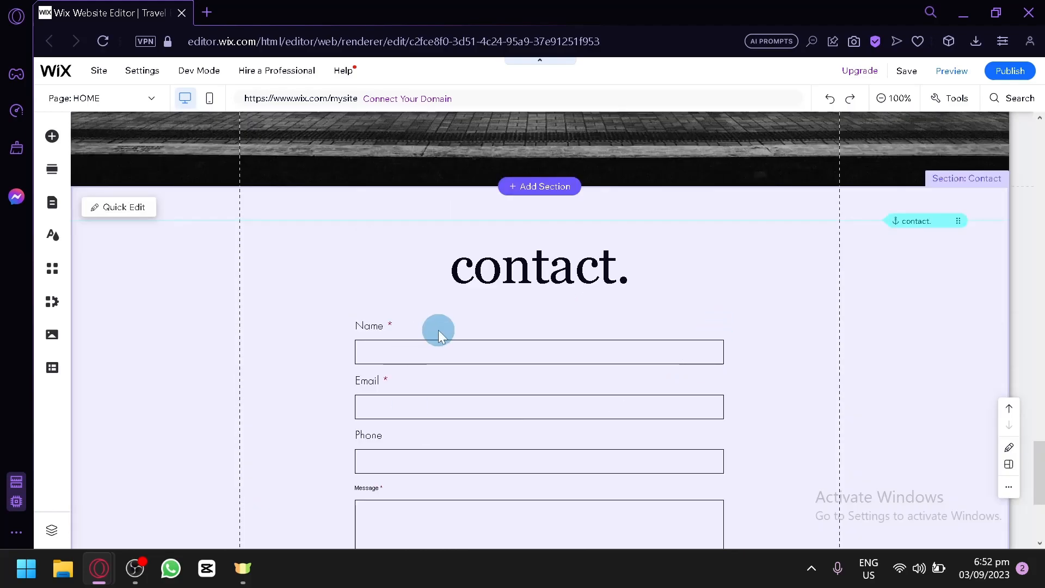
{"action": "scroll", "scroll_direction": "down", "scroll_amount": 3}
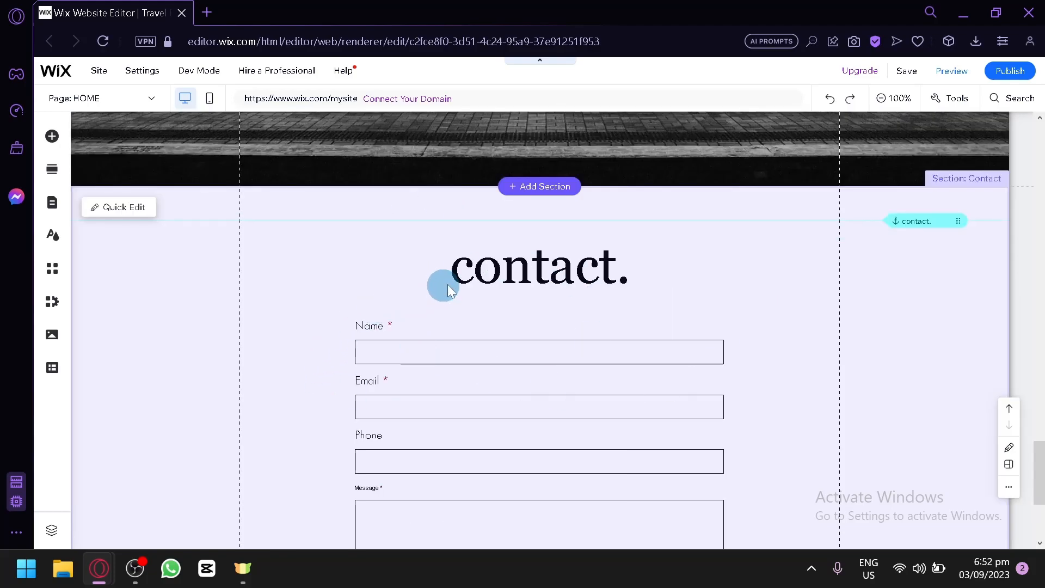
{"action": "scroll", "scroll_direction": "down", "scroll_amount": 3}
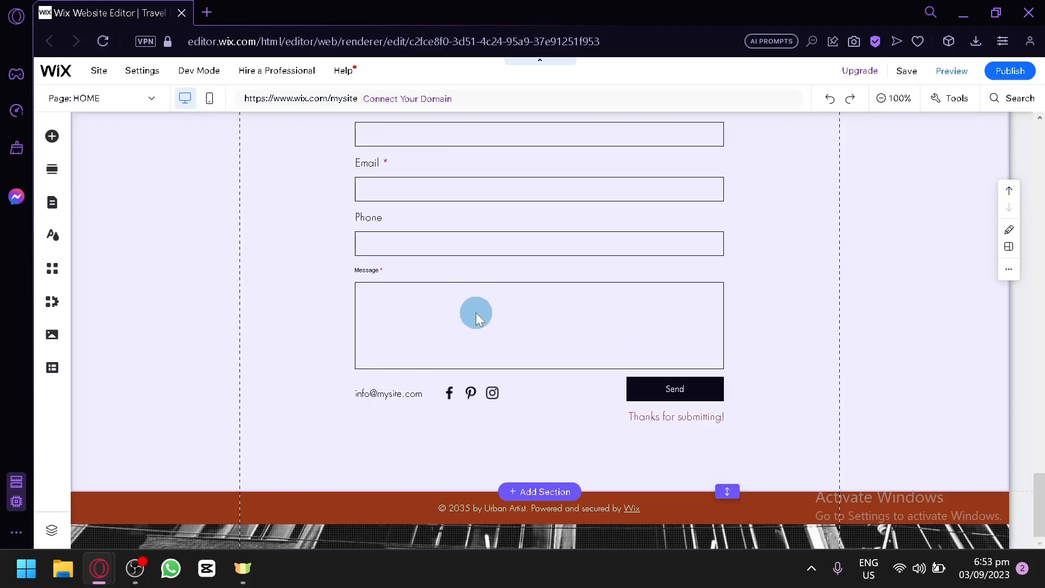
{"action": "mouse_move", "coordinate": [52, 170]}
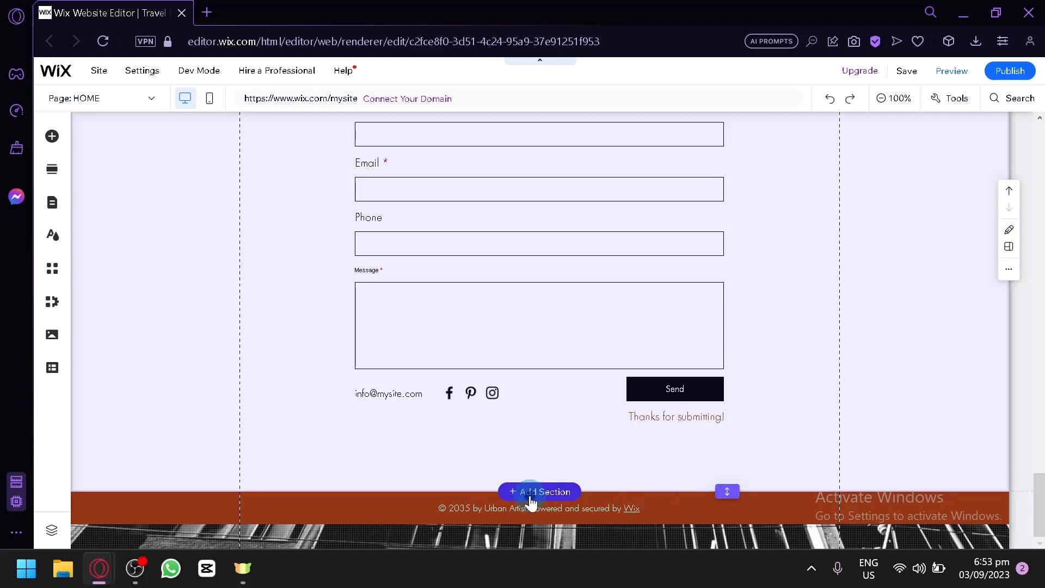
- Start a new section above the footer and show the Contact category designs
{"action": "left_click", "coordinate": [539, 491]}
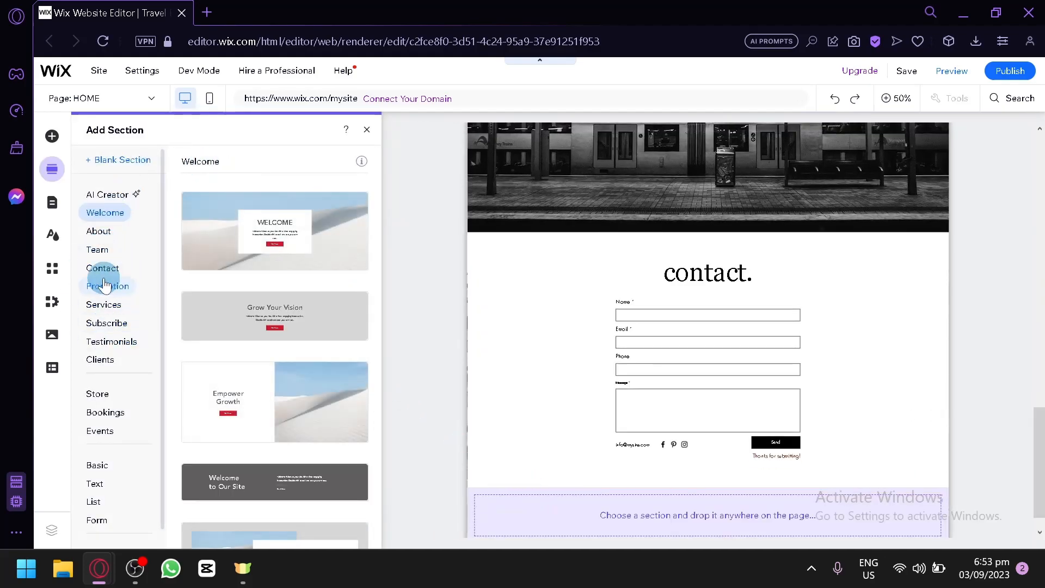
{"action": "left_click", "coordinate": [102, 268]}
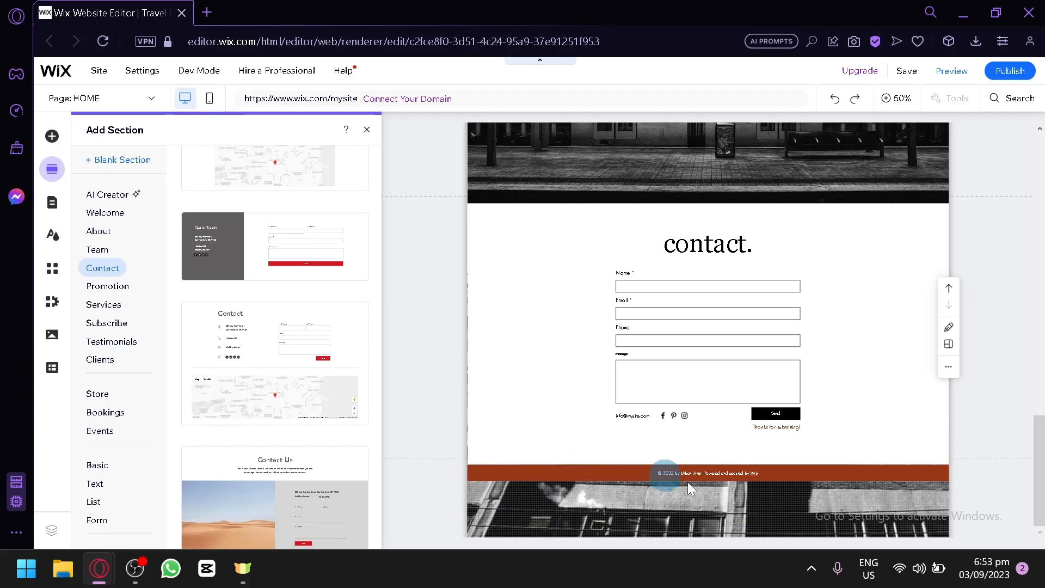
- Place the 'Get in Touch' contact design, with address and message form, above the footer
{"action": "left_click", "coordinate": [367, 129]}
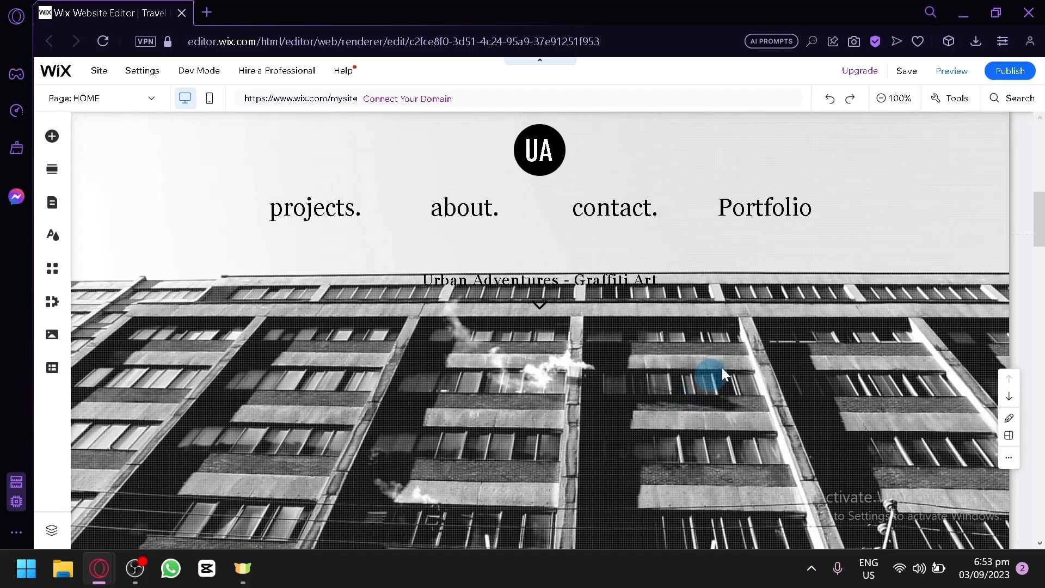
{"action": "scroll", "scroll_direction": "down", "scroll_amount": 3}
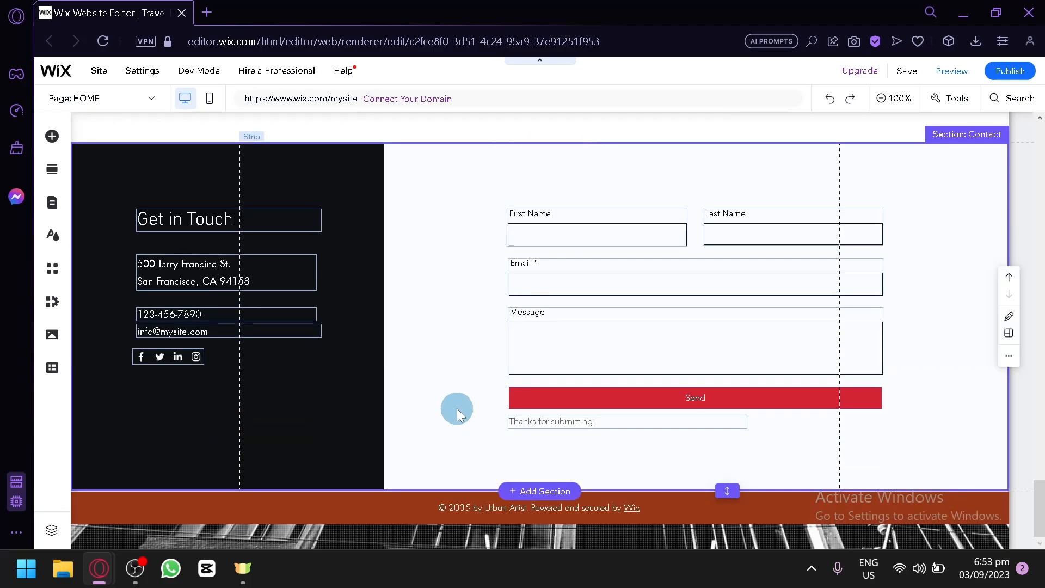
{"action": "mouse_move", "coordinate": [371, 319]}
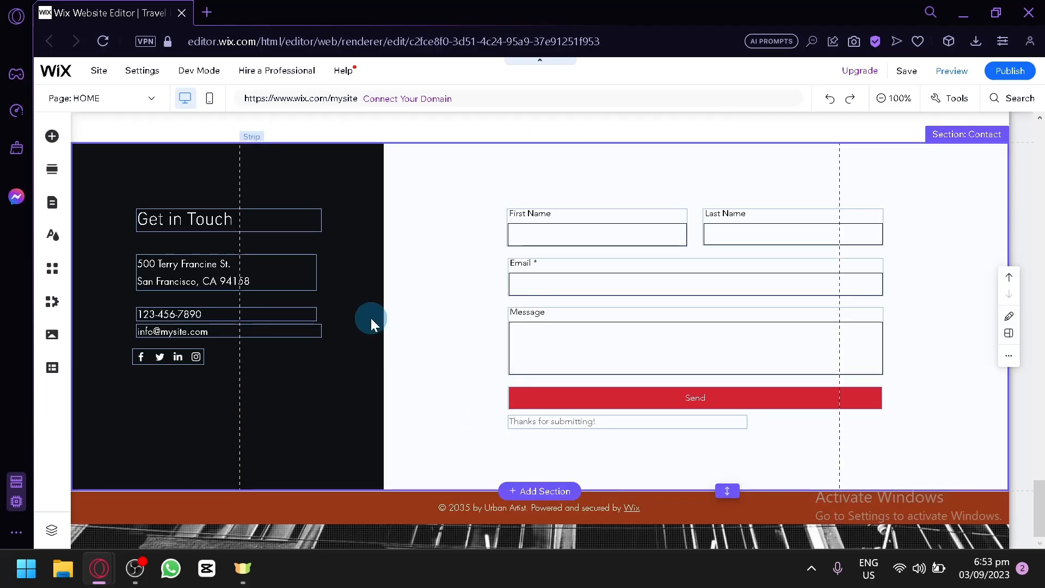